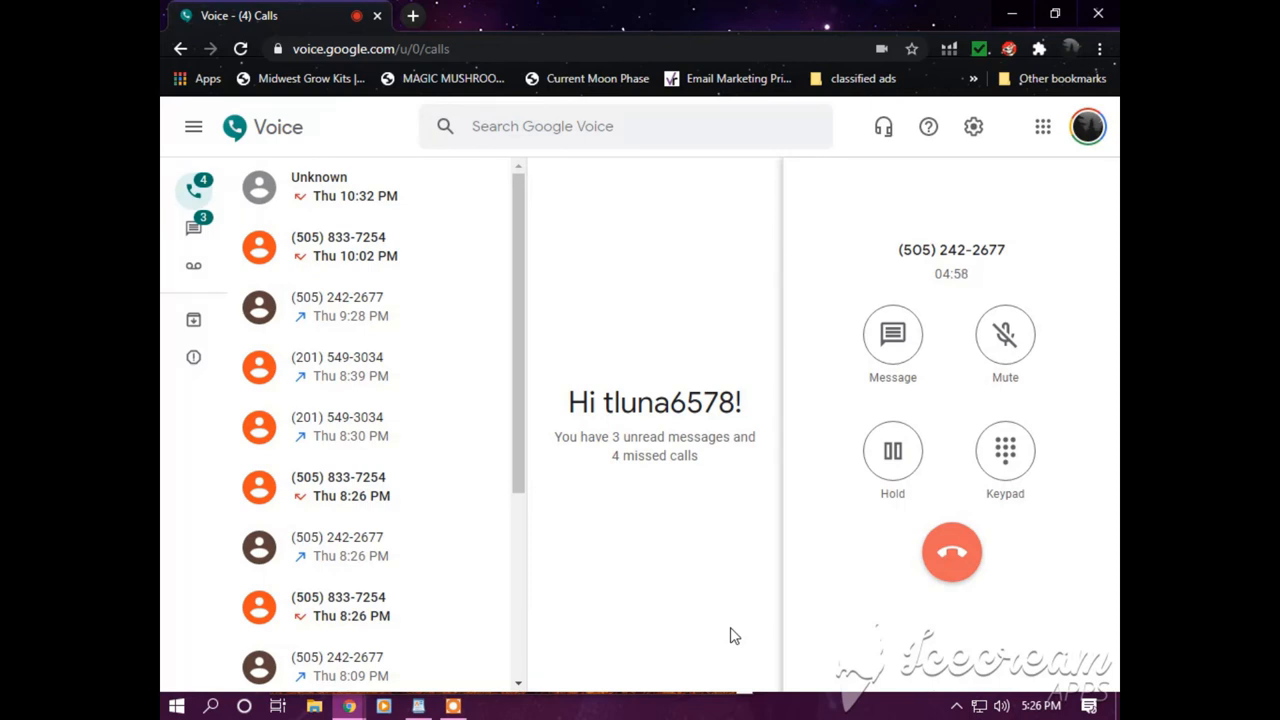
mouse_move(732, 563)
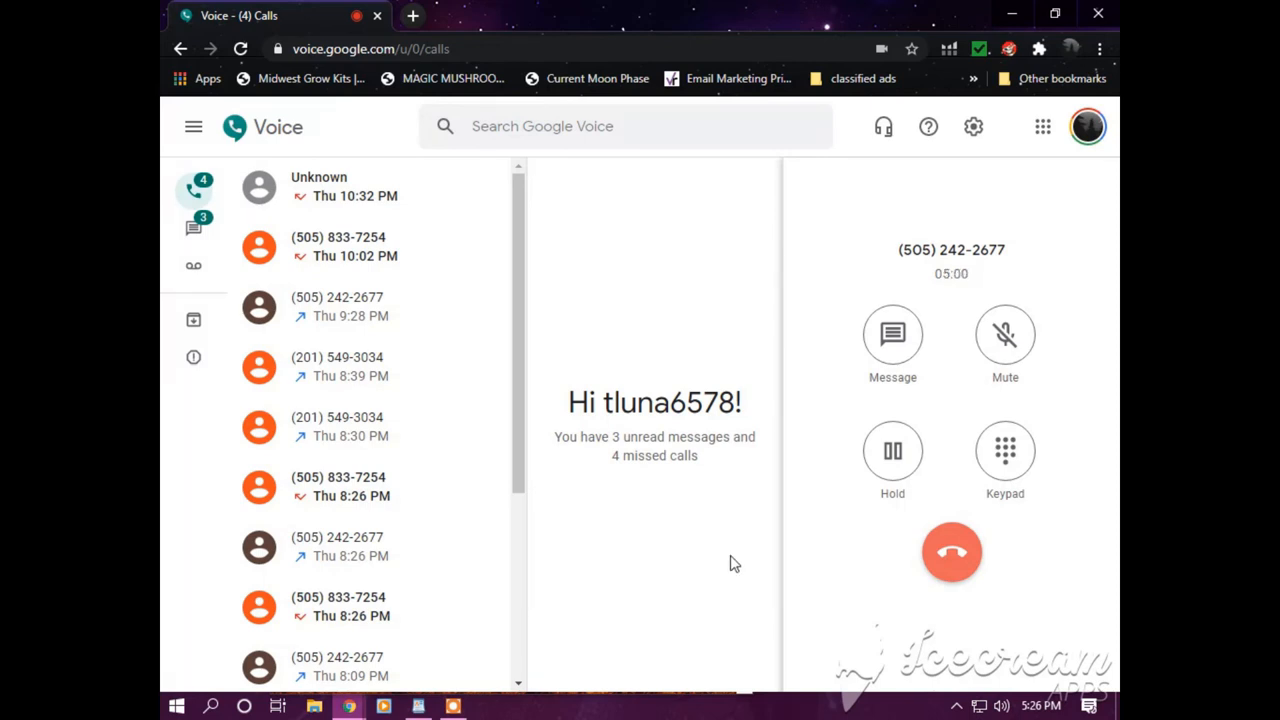